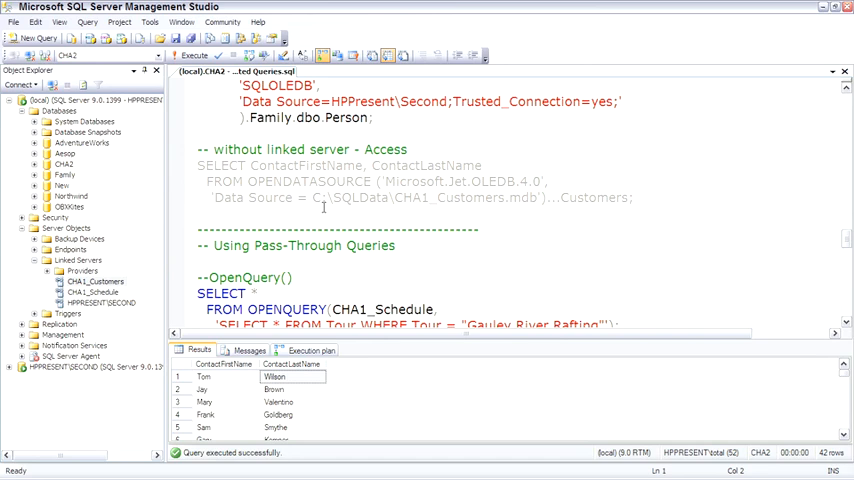
Select and run the OPENQUERY SELECT against CHA1_Schedule listing Gauley River Rafting tours.
{"action": "scroll", "scroll_direction": "down", "scroll_amount": 3}
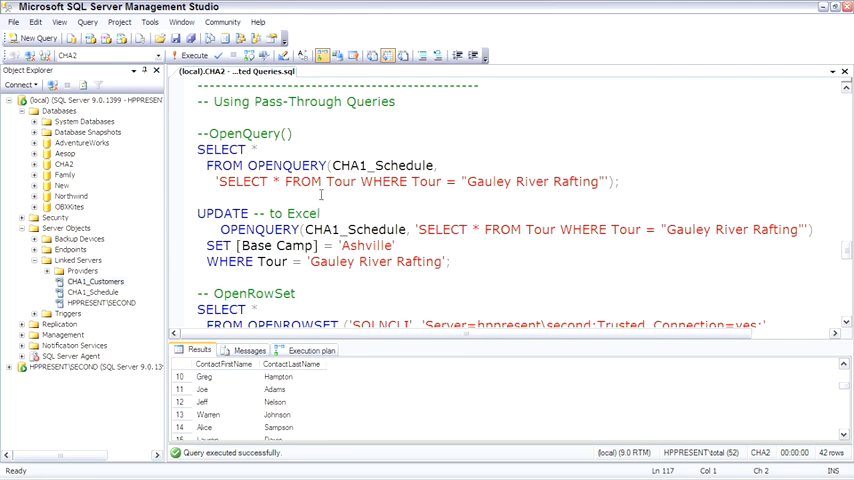
{"action": "double_click", "coordinate": [383, 165]}
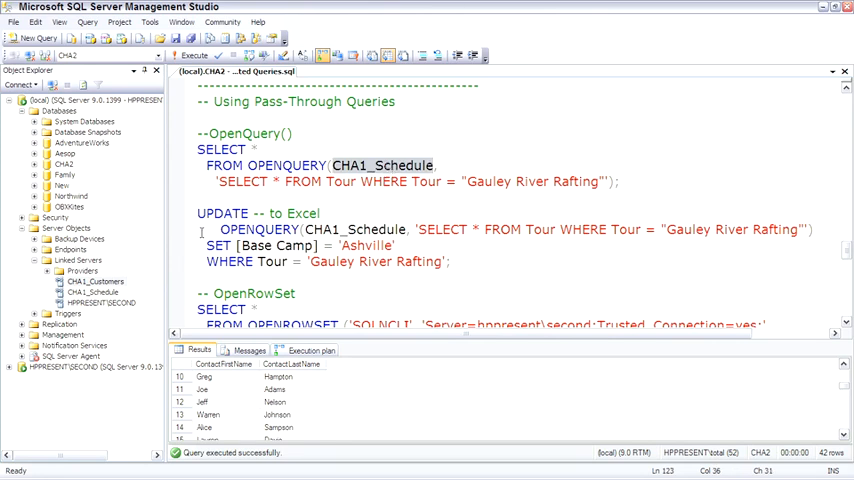
{"action": "left_click", "coordinate": [95, 291]}
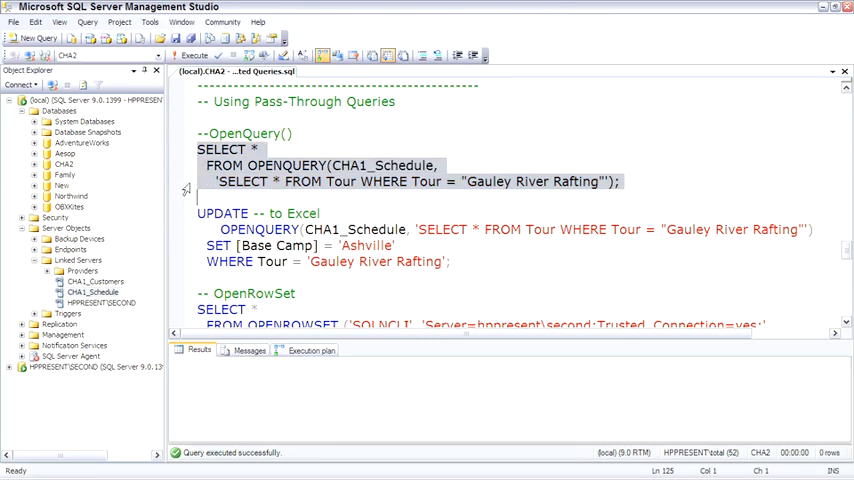
{"action": "left_click", "coordinate": [193, 55]}
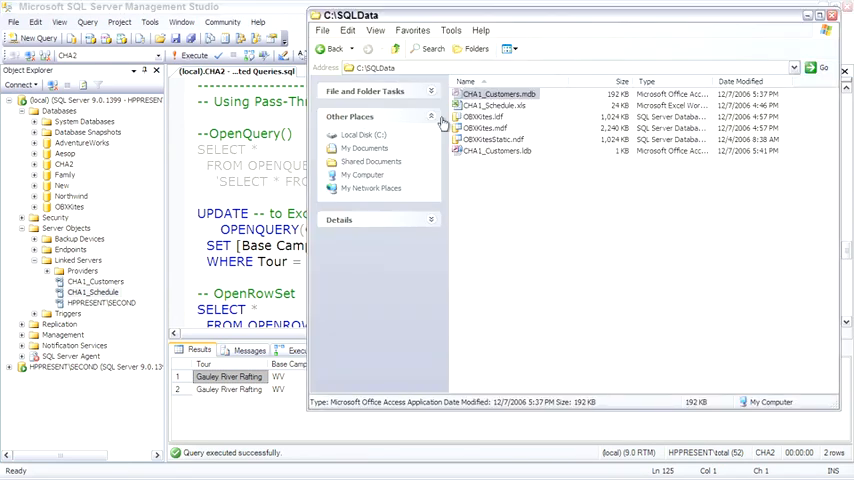
Open CHA1_Schedule.xls and confirm both Gauley River Rafting rows show base camp WV.
{"action": "double_click", "coordinate": [484, 105]}
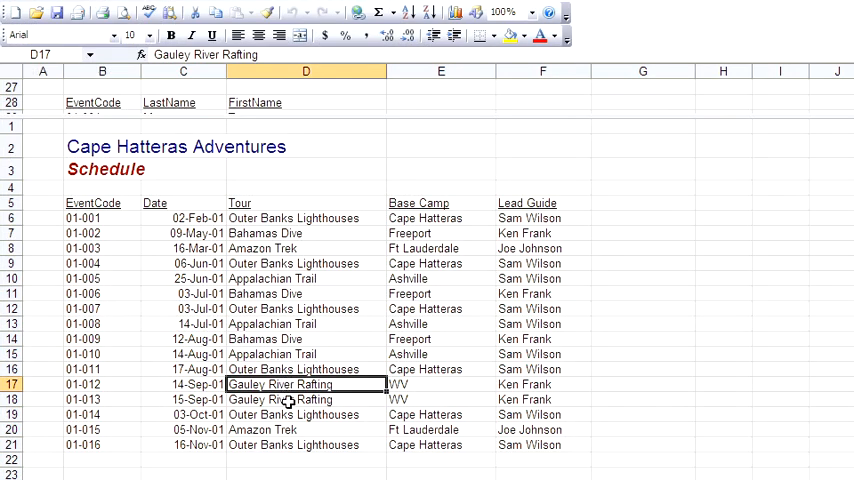
{"action": "left_click", "coordinate": [440, 384]}
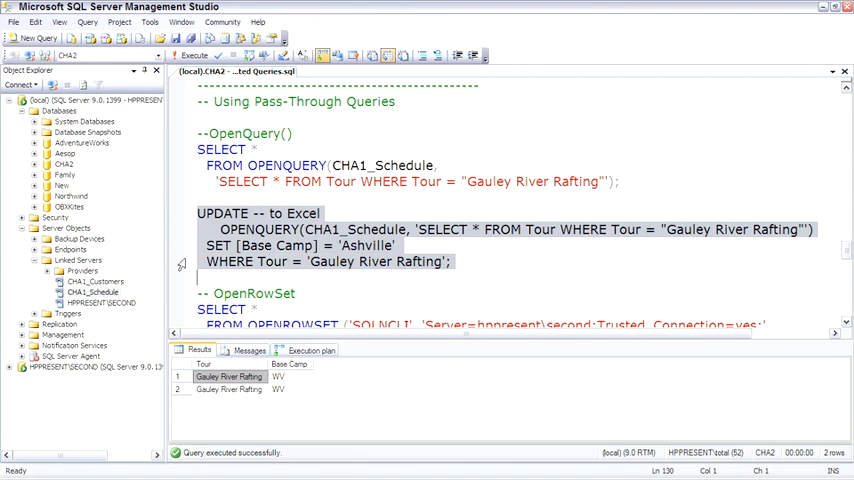
Run the OPENQUERY UPDATE setting [Base Camp] to 'Ashville' for the two rafting rows.
{"action": "left_click", "coordinate": [193, 55]}
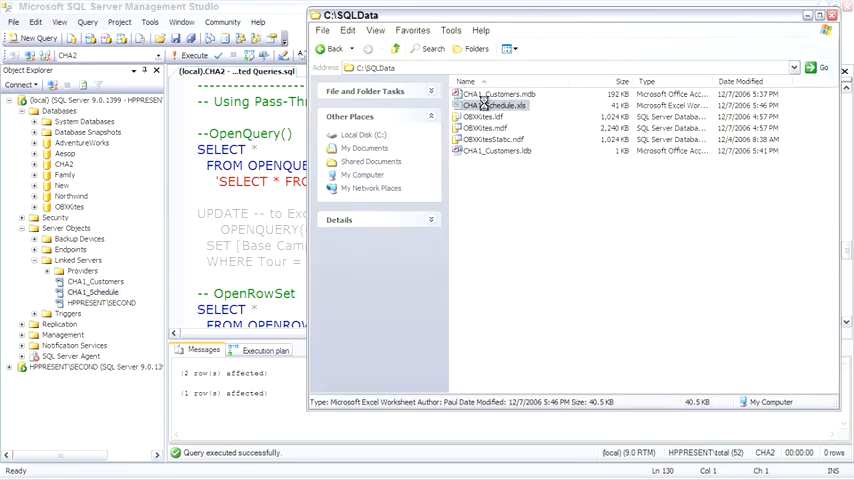
Reopen CHA1_Schedule.xls to inspect the updated Base Camp column.
{"action": "double_click", "coordinate": [495, 106]}
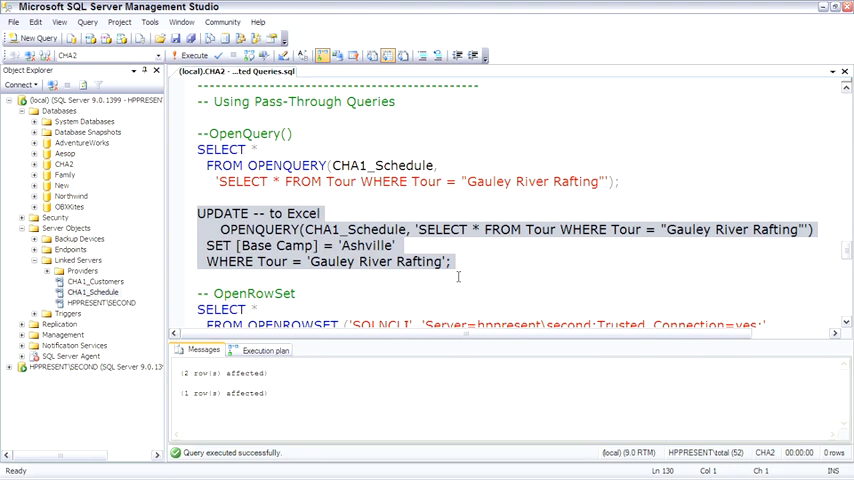
Run the OPENROWSET SQLNCLI query against hppresent\second returning 32 person names.
{"action": "scroll", "scroll_direction": "down", "scroll_amount": 3}
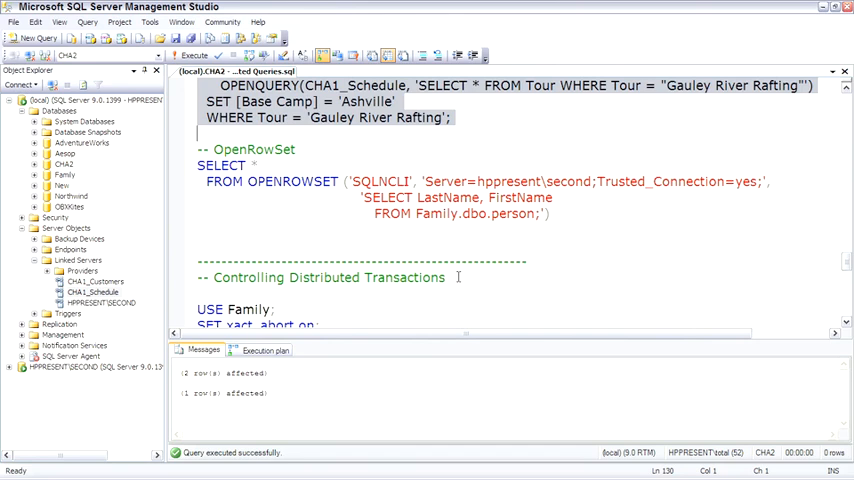
{"action": "double_click", "coordinate": [381, 181]}
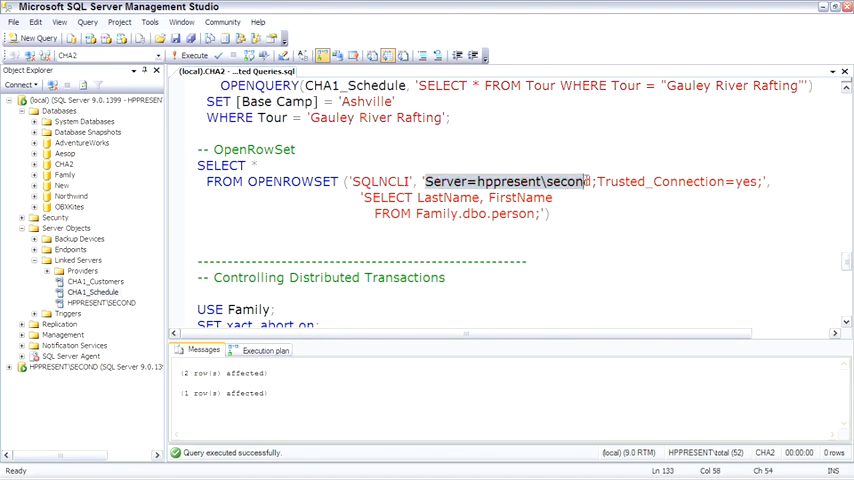
{"action": "left_click", "coordinate": [745, 181]}
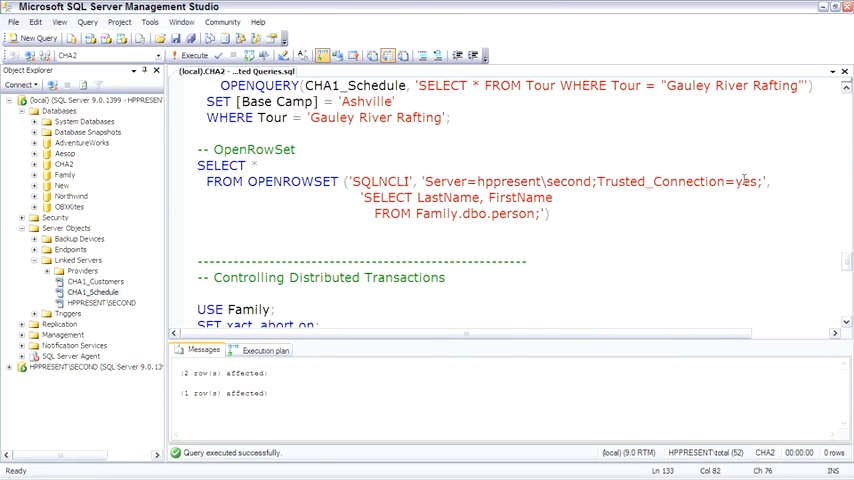
{"action": "double_click", "coordinate": [745, 181]}
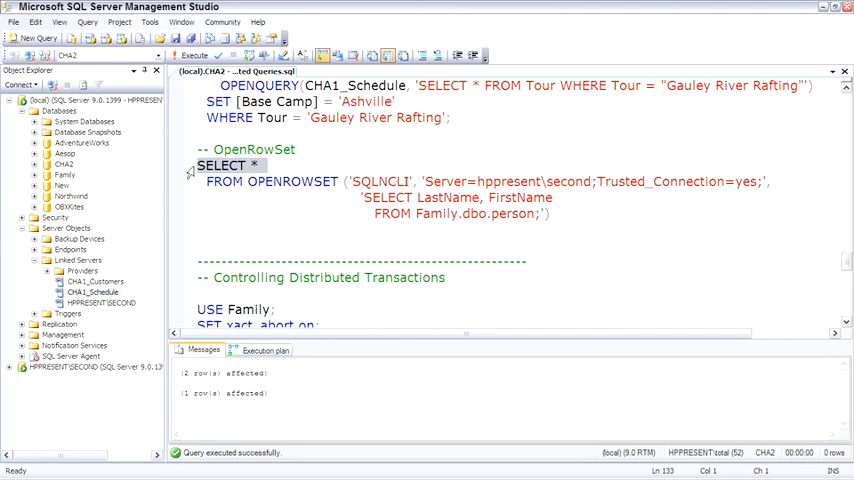
{"action": "left_click", "coordinate": [193, 55]}
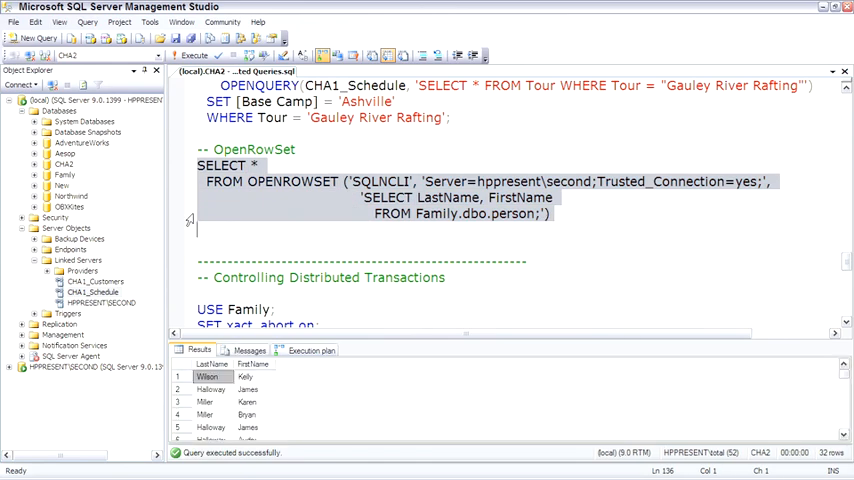